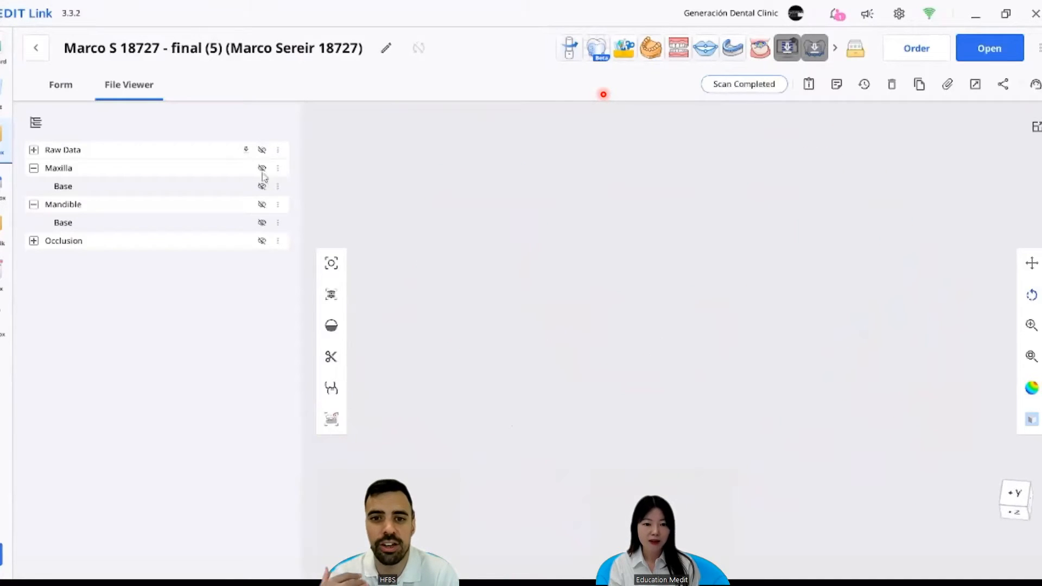
# Step: Make the Maxilla scan visible so the upper arch with its palate is displayed alone
pyautogui.click(261, 168)
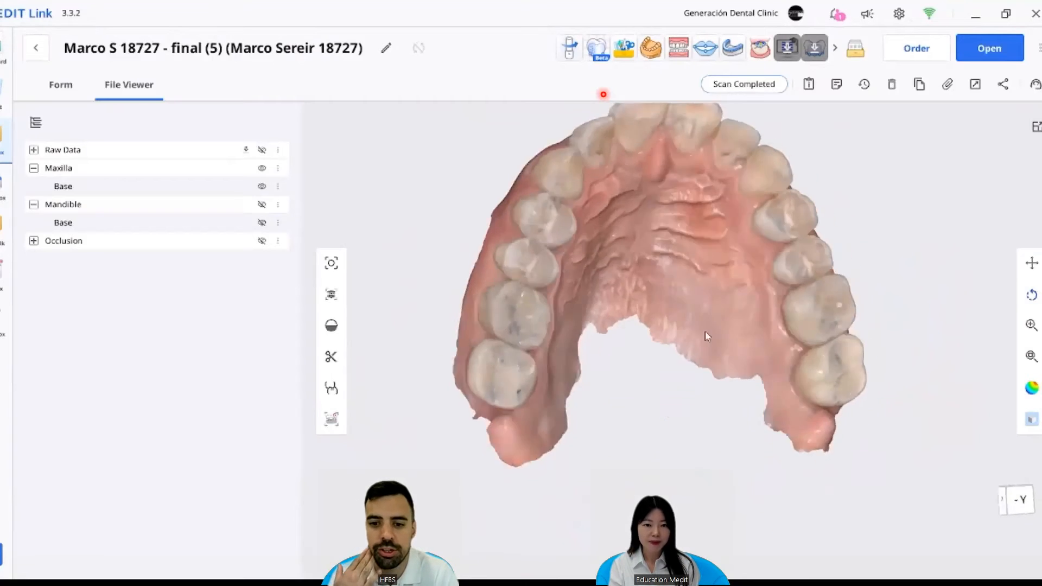